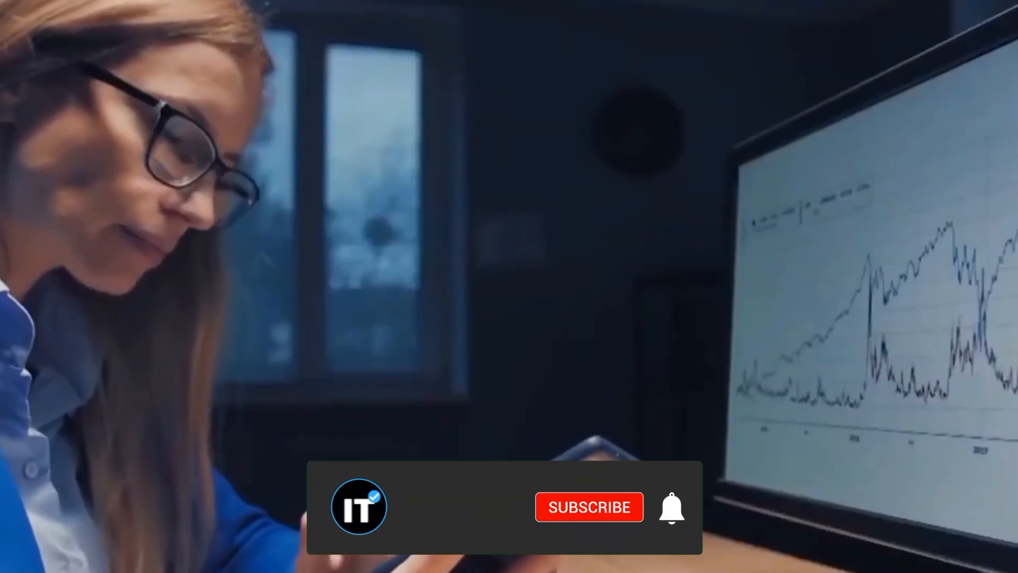
# Play the outro until the Investing Trends overlay shows SUBSCRIBED with a yellow ringing bell
pyautogui.click(587, 507)
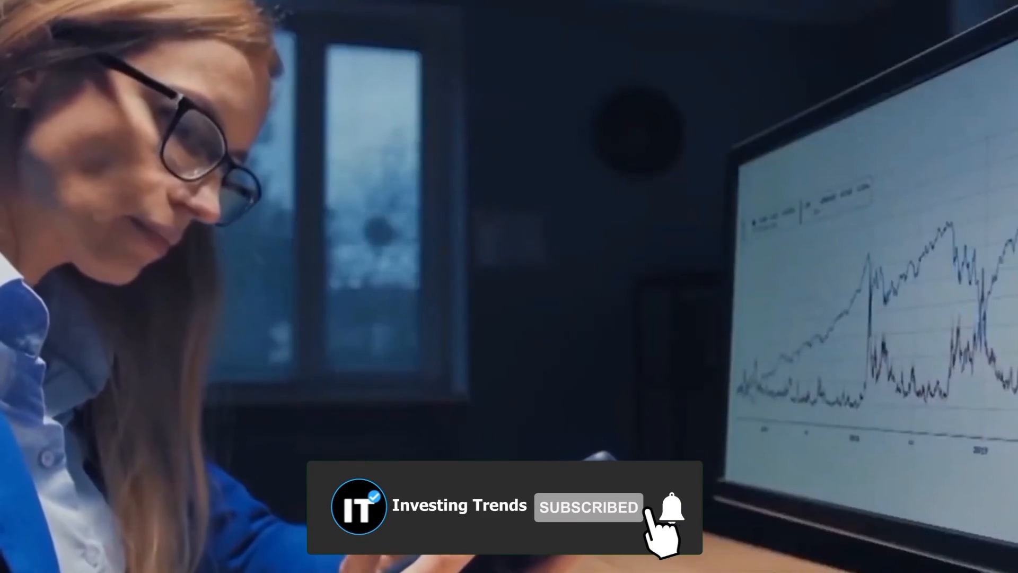
pyautogui.click(674, 507)
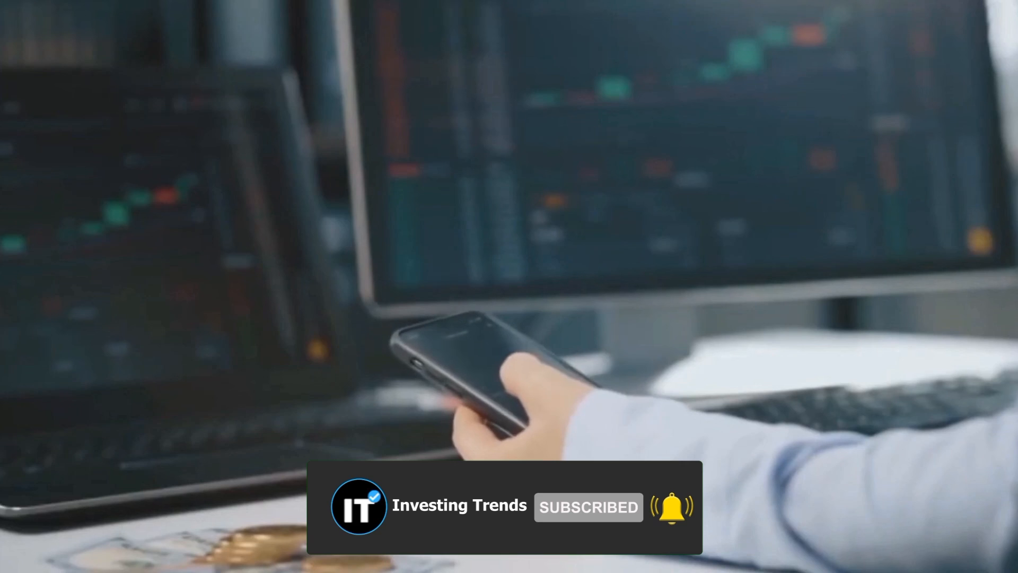